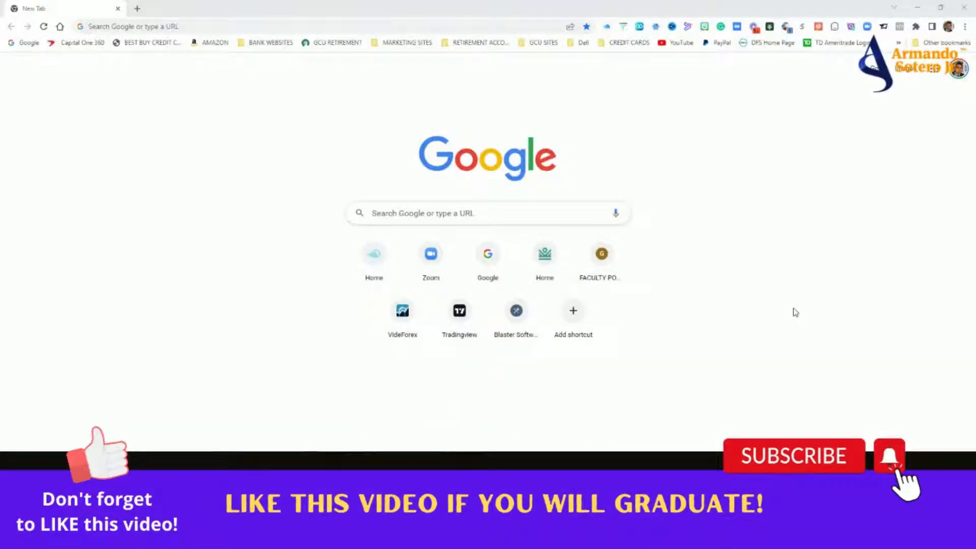
mouse_move(716, 297)
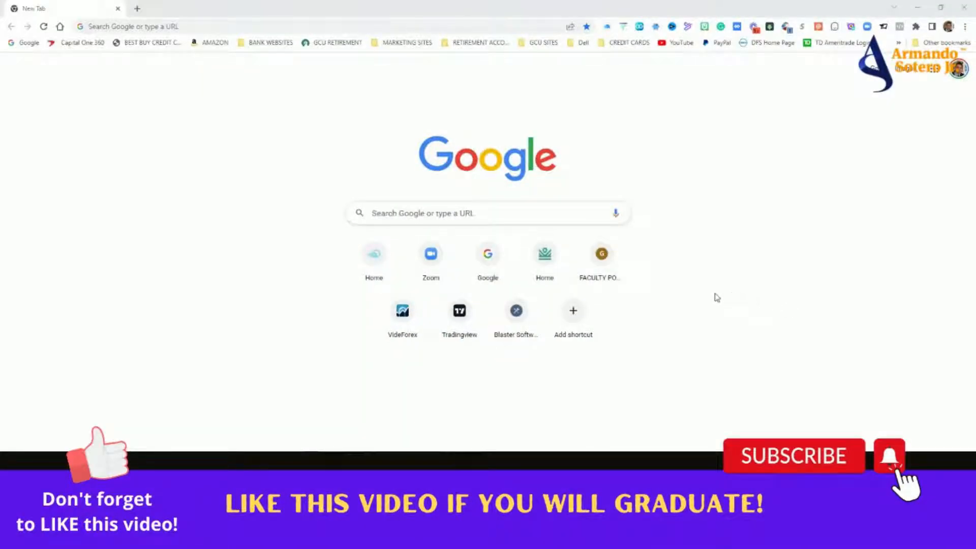
mouse_move(601, 260)
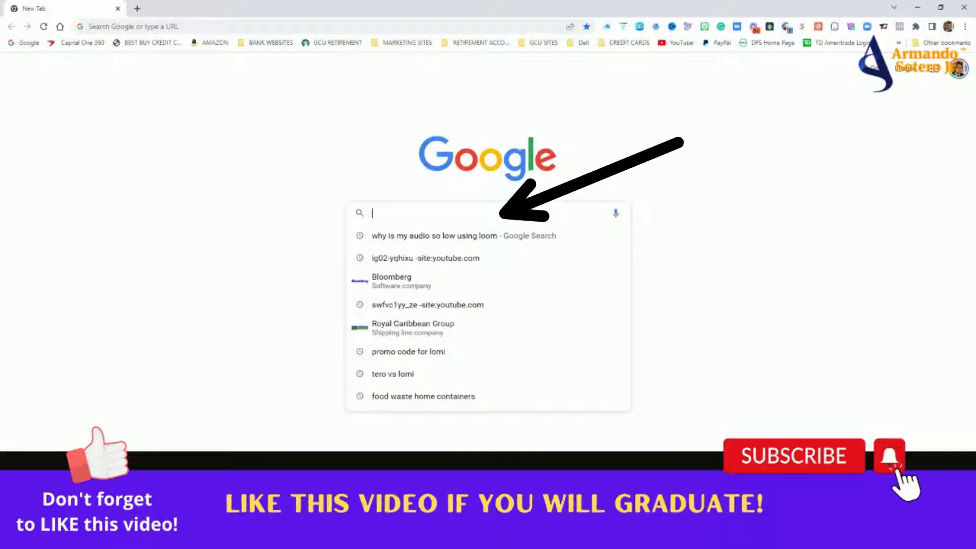
Enter the Google query islam "peer reviewed" with the phrase in quotation marks.
text(islam)
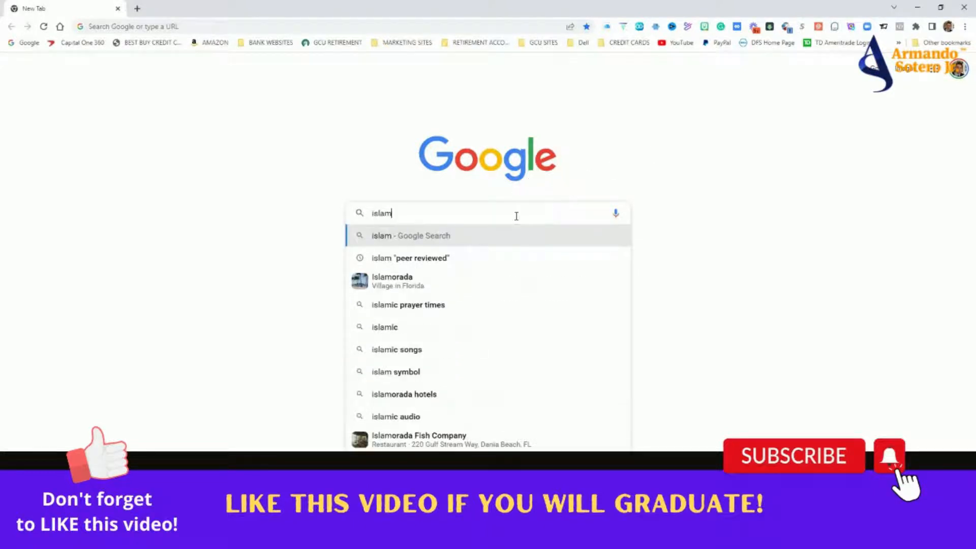
text("pee)
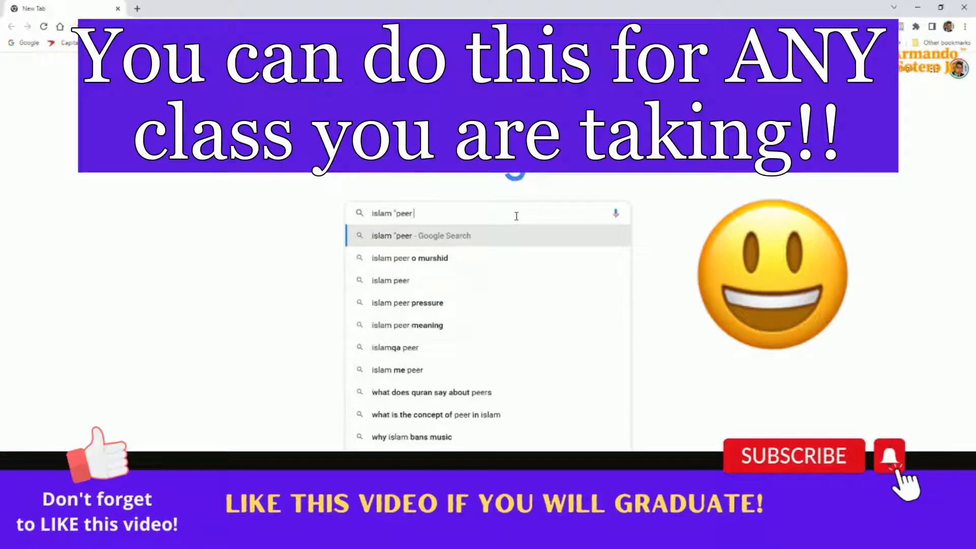
text(reviewe)
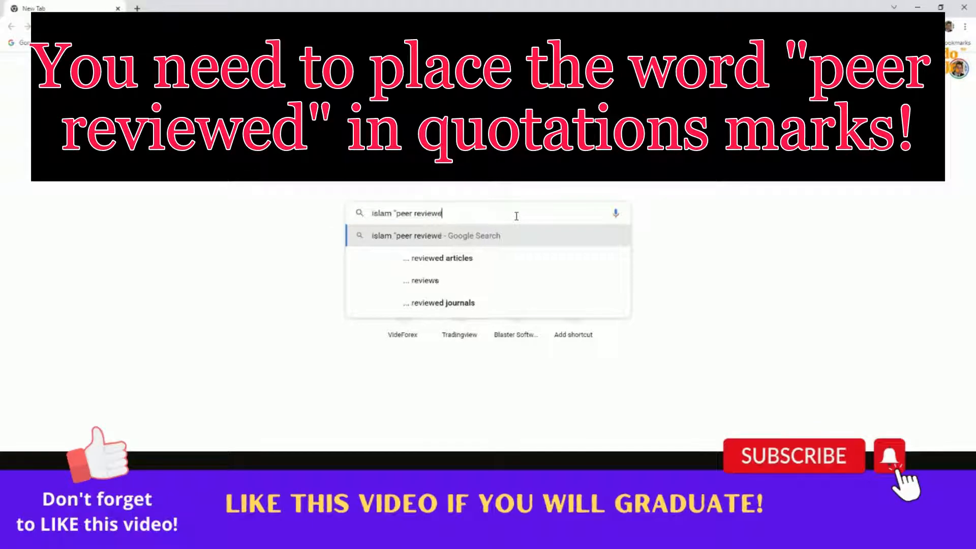
text(d)
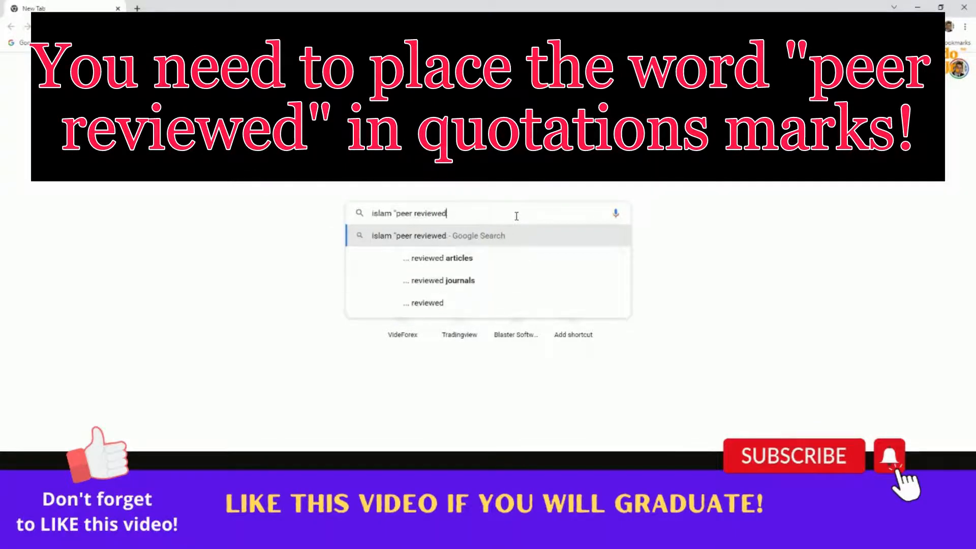
text(")
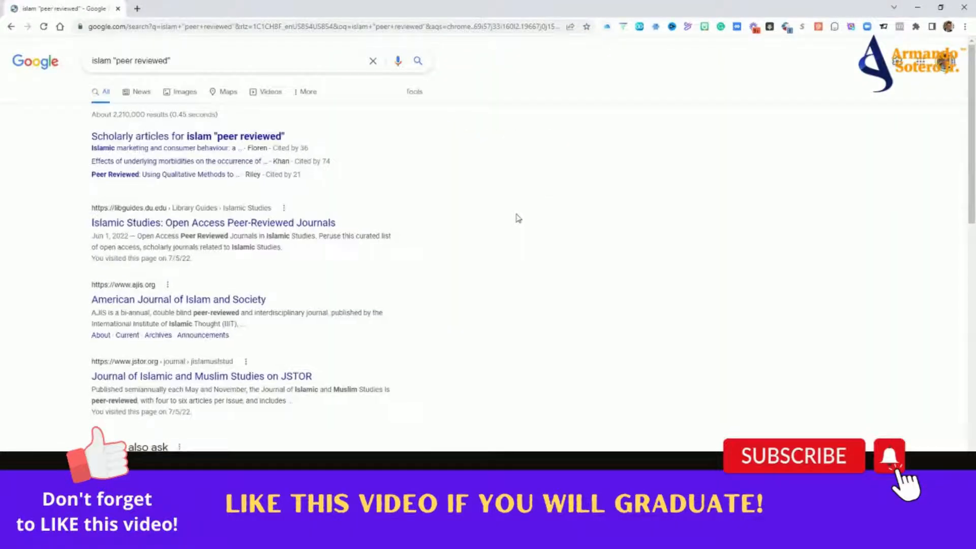
mouse_move(513, 217)
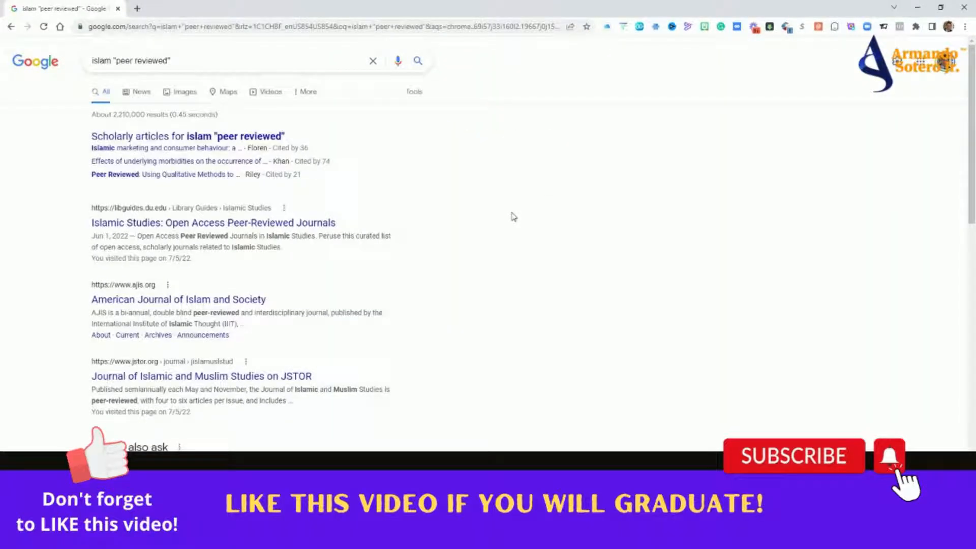
mouse_move(261, 187)
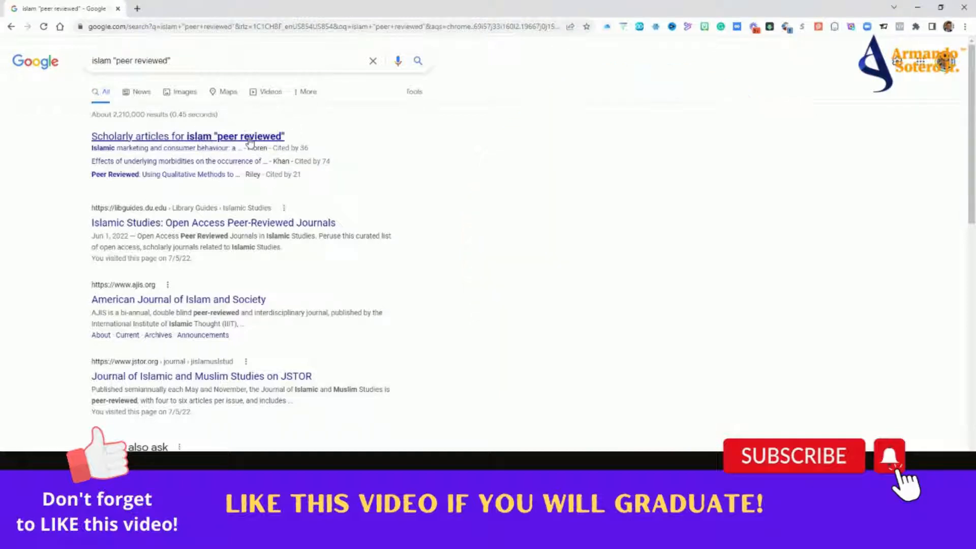
mouse_move(179, 174)
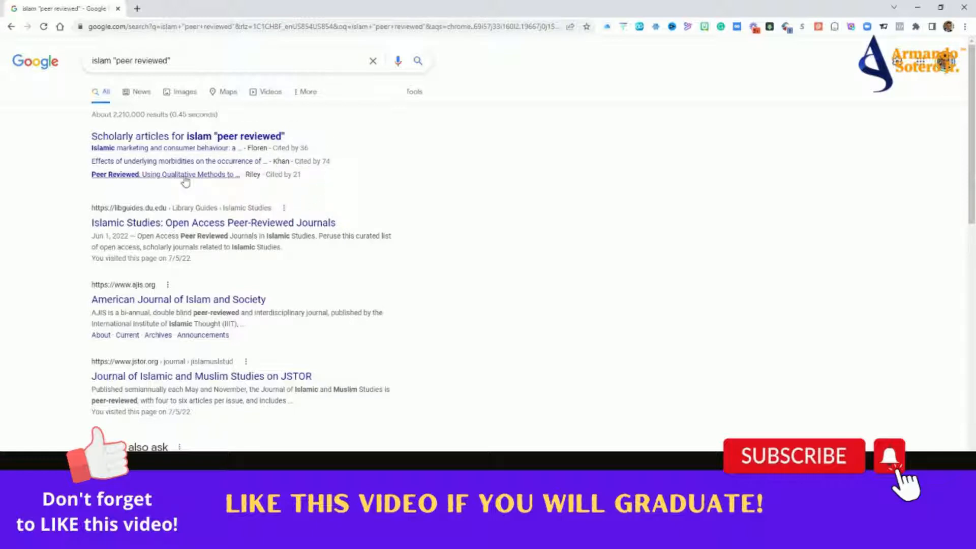
Open the scholarly result 'Peer Reviewed: Using Qualitative Methods to …' on PubMed Central.
click(164, 174)
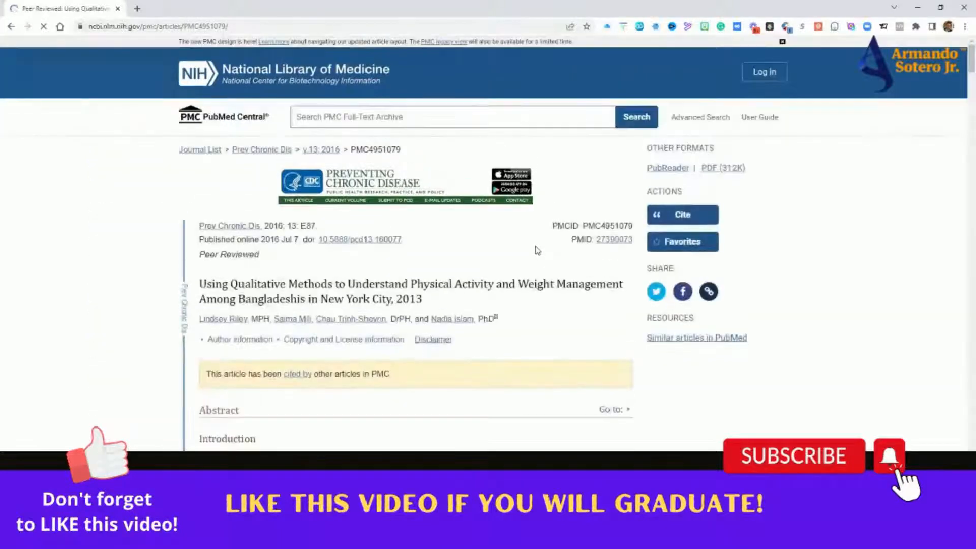
Read through the PubMed Central abstract and point out its Peer Reviewed label.
scroll(down, 3)
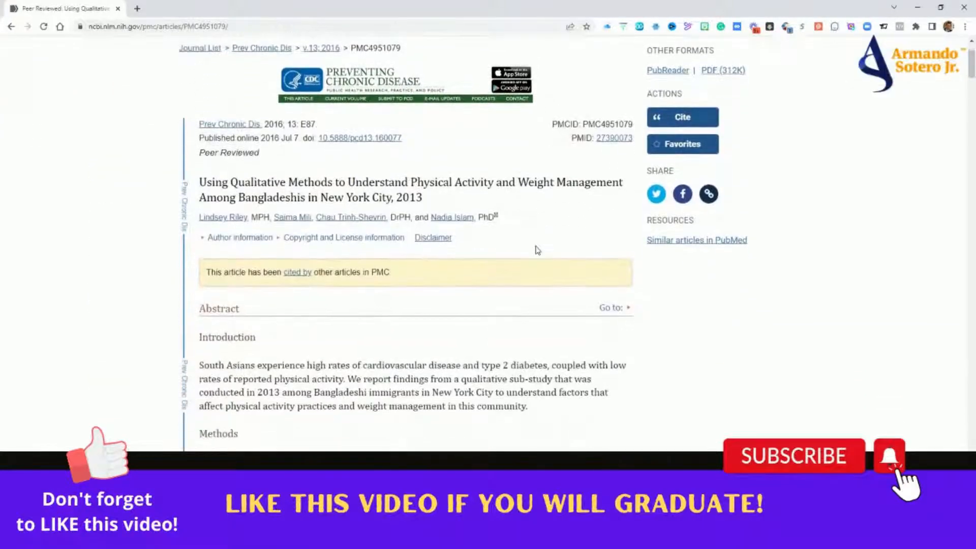
scroll(down, 3)
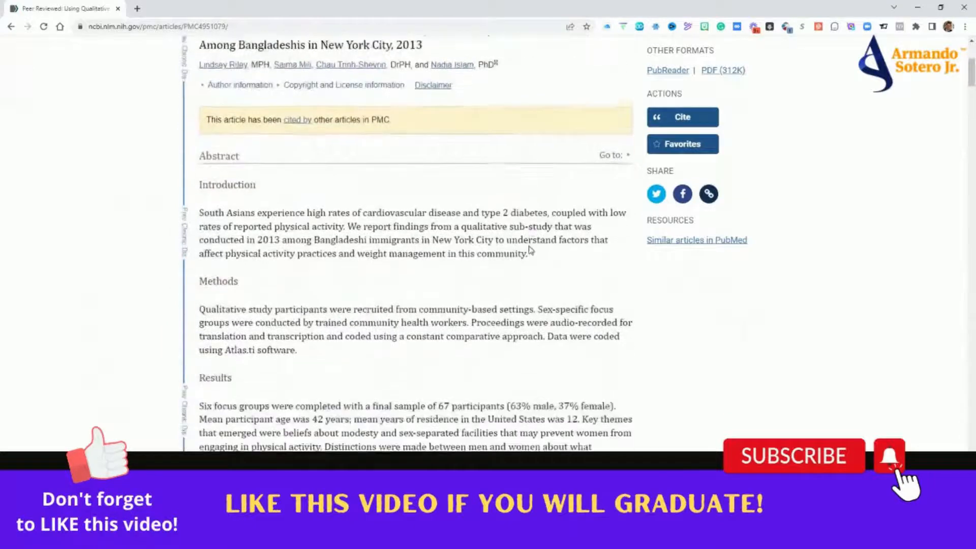
scroll(down, 3)
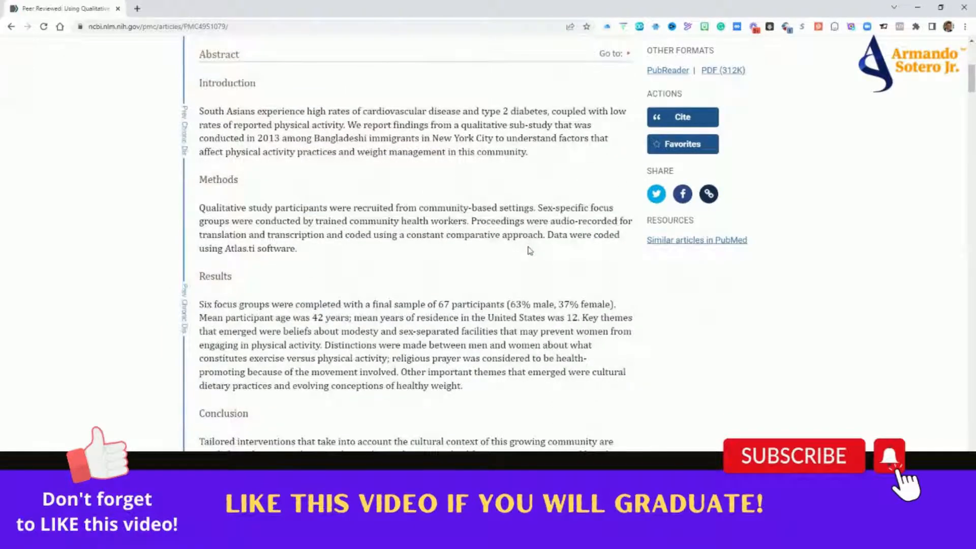
scroll(up, 3)
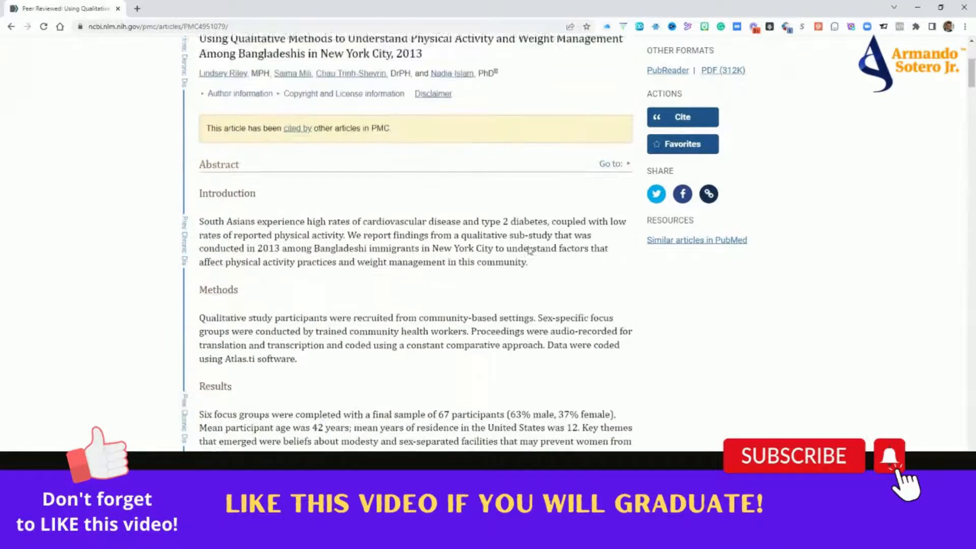
scroll(up, 3)
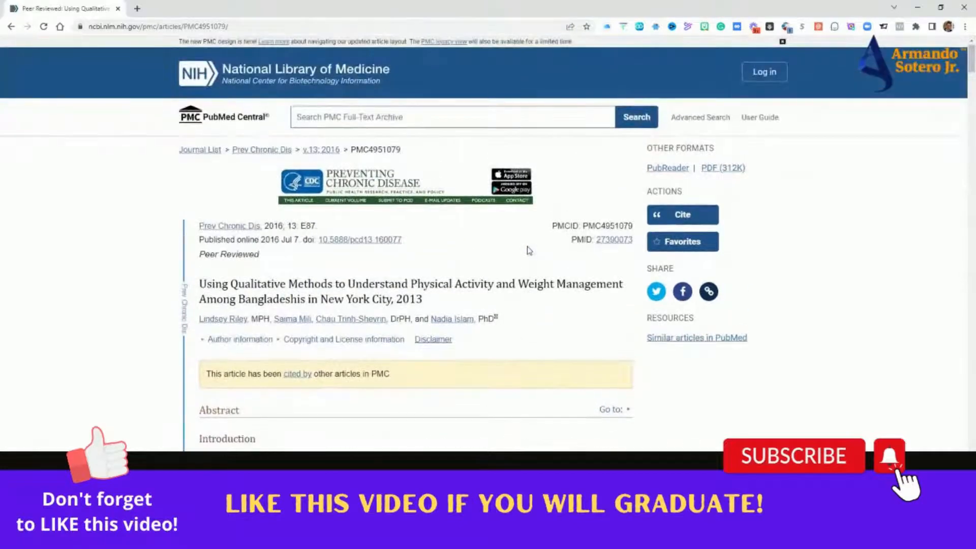
mouse_move(515, 252)
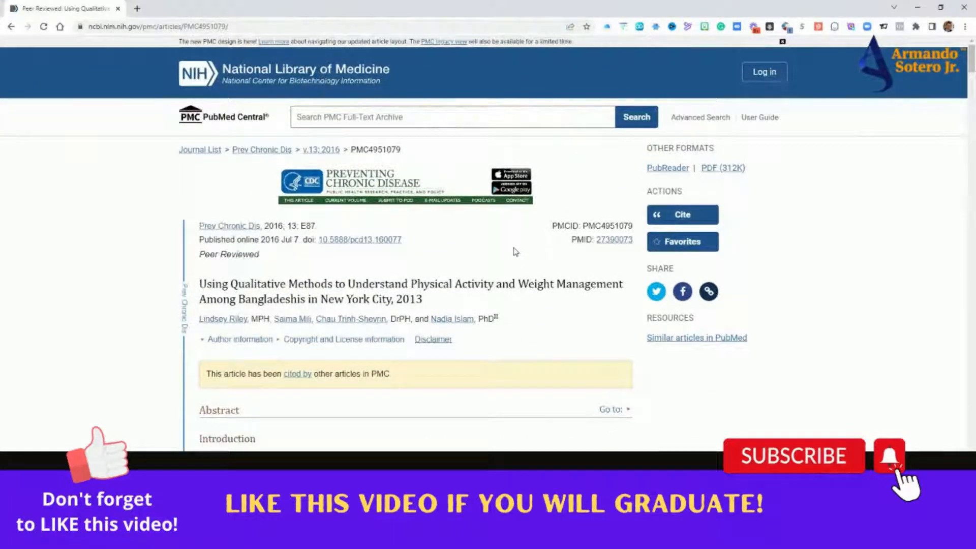
scroll(down, 3)
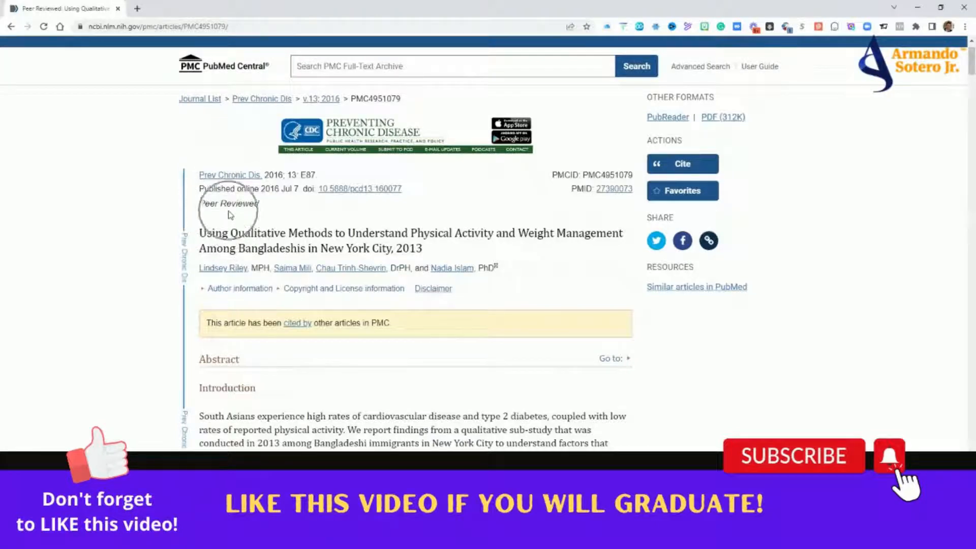
click(11, 25)
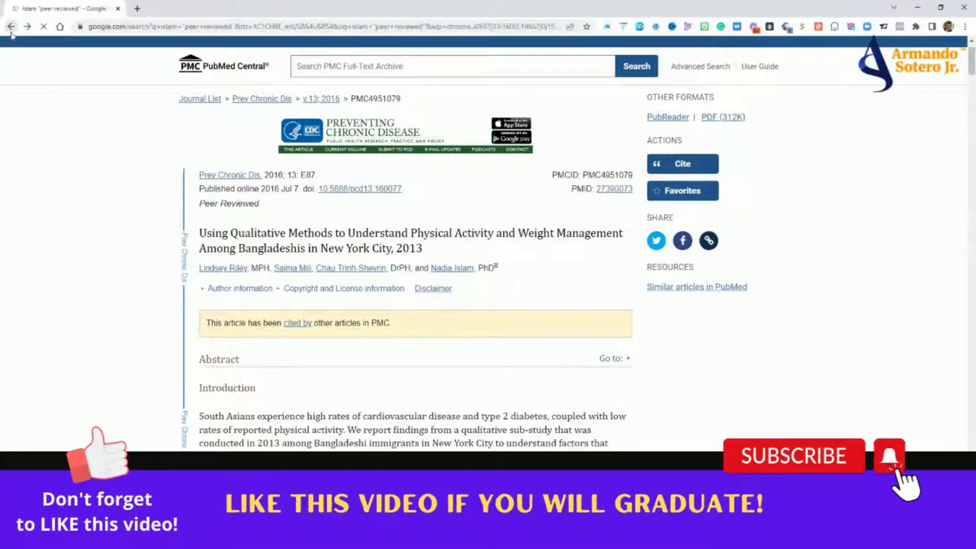
Go back to the islam "peer reviewed" results and scroll past People also ask to the journals.
click(10, 26)
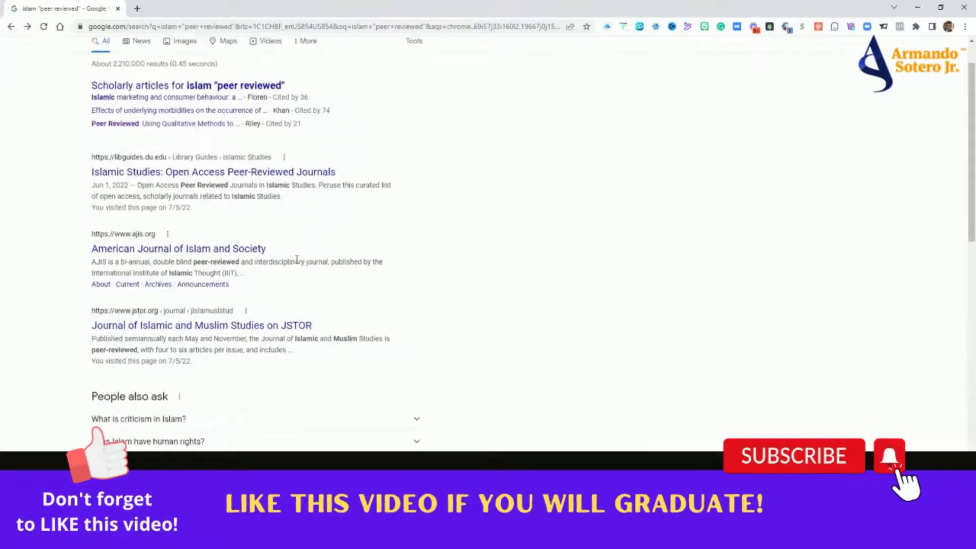
mouse_move(212, 172)
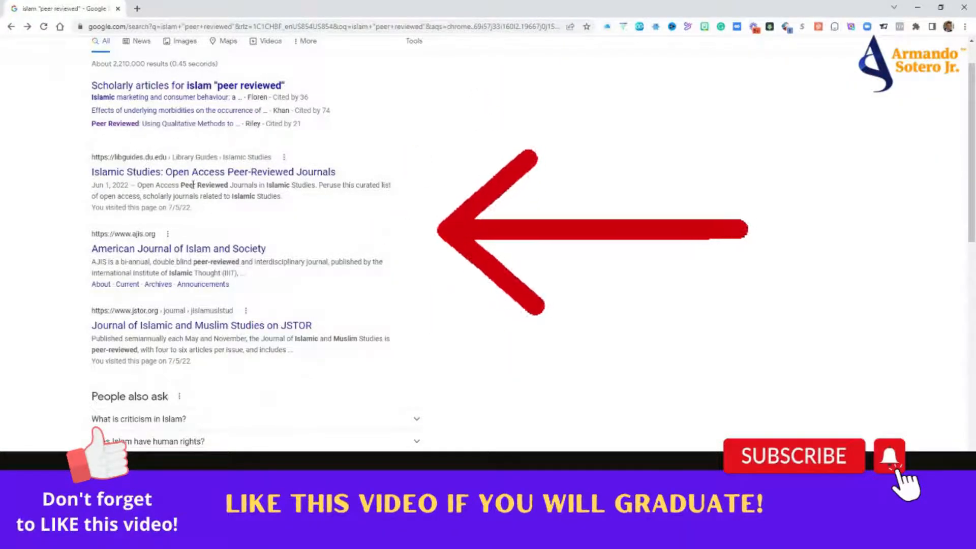
scroll(down, 3)
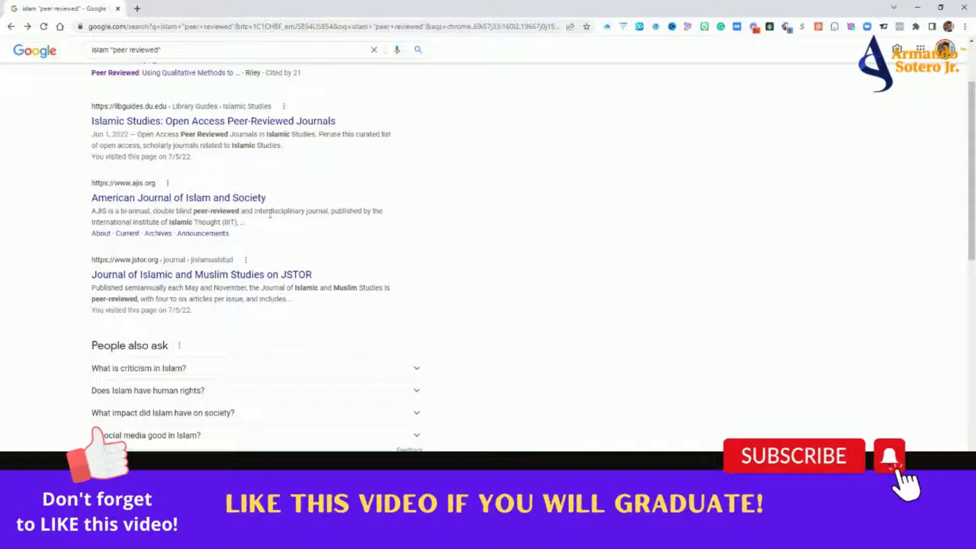
mouse_move(302, 222)
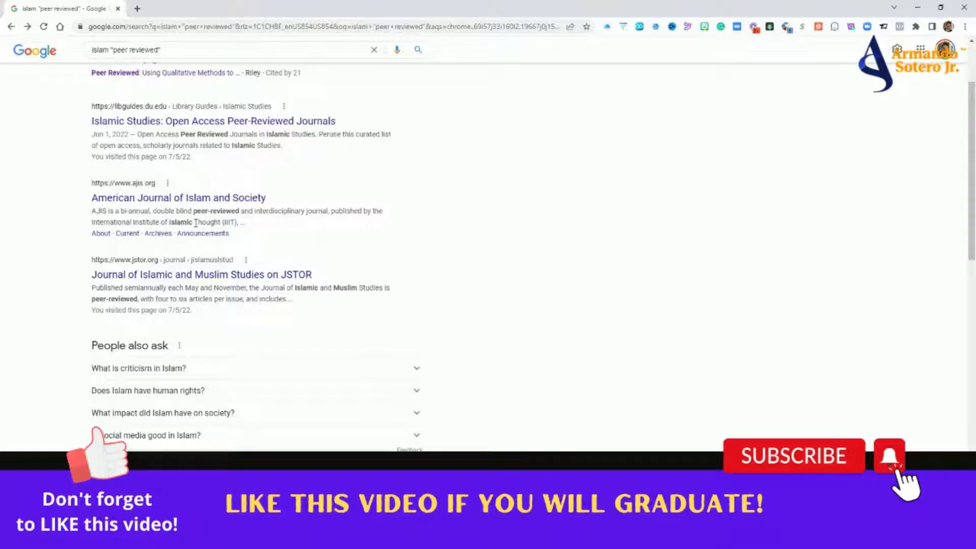
scroll(down, 3)
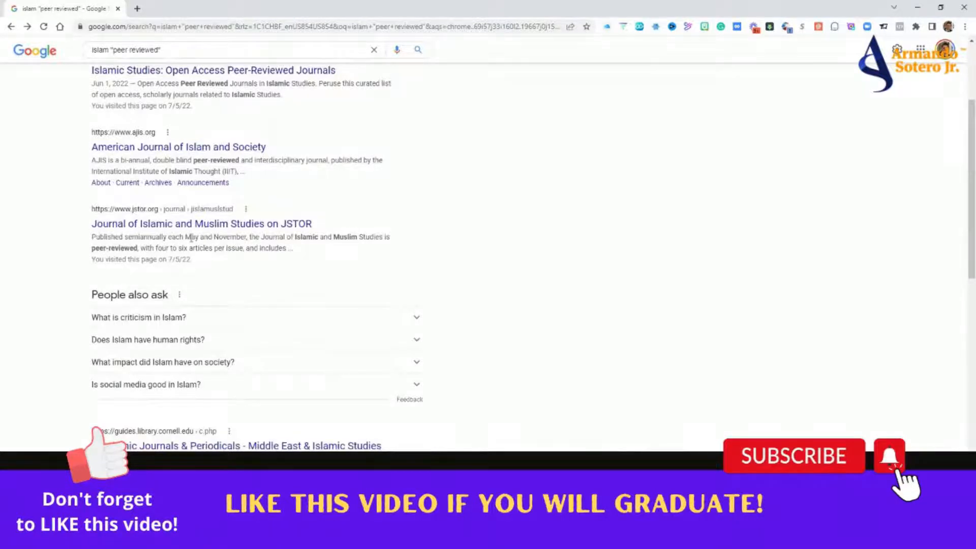
scroll(down, 3)
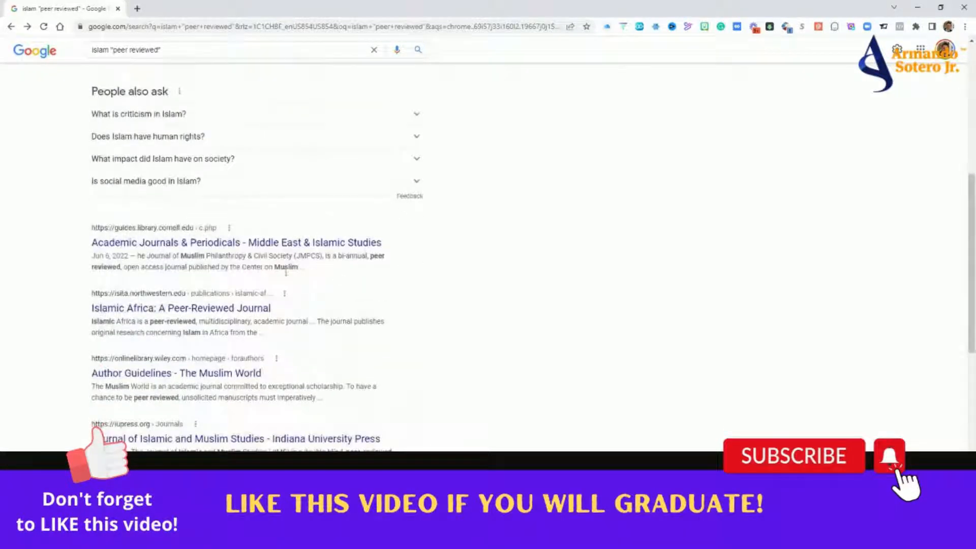
scroll(up, 3)
text(leadership)
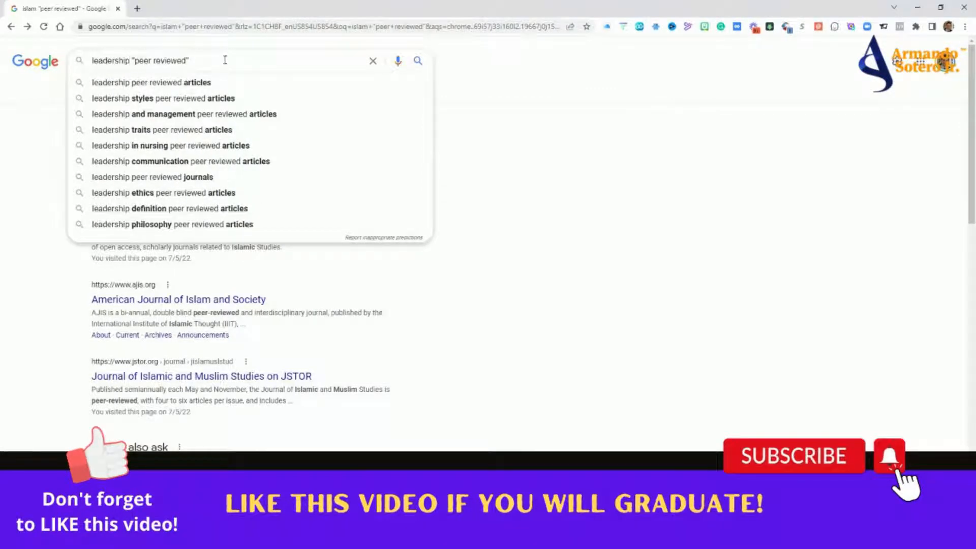
Run the leadership "peer reviewed" search and open the Frontiers 'Role of Leadership in a Digitalized World' review.
key(Return)
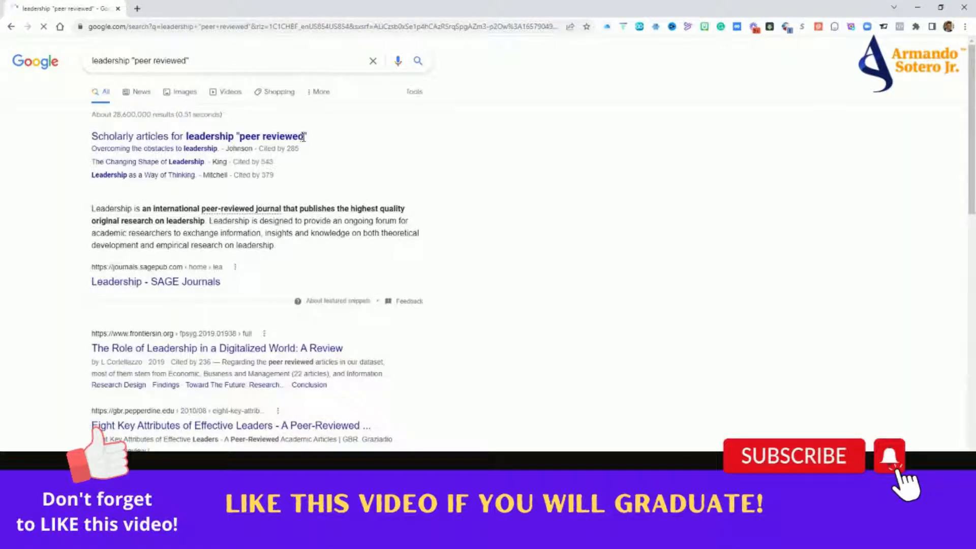
scroll(down, 3)
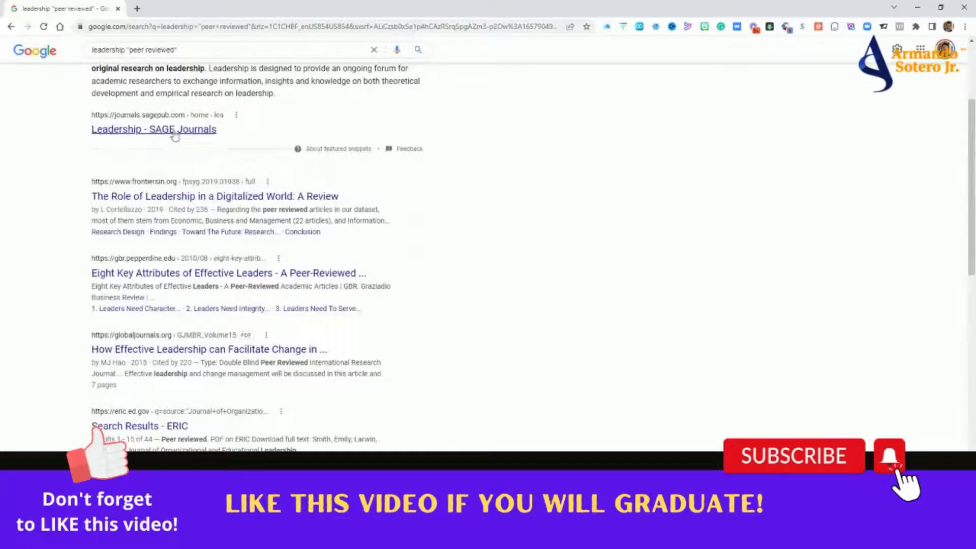
mouse_move(178, 144)
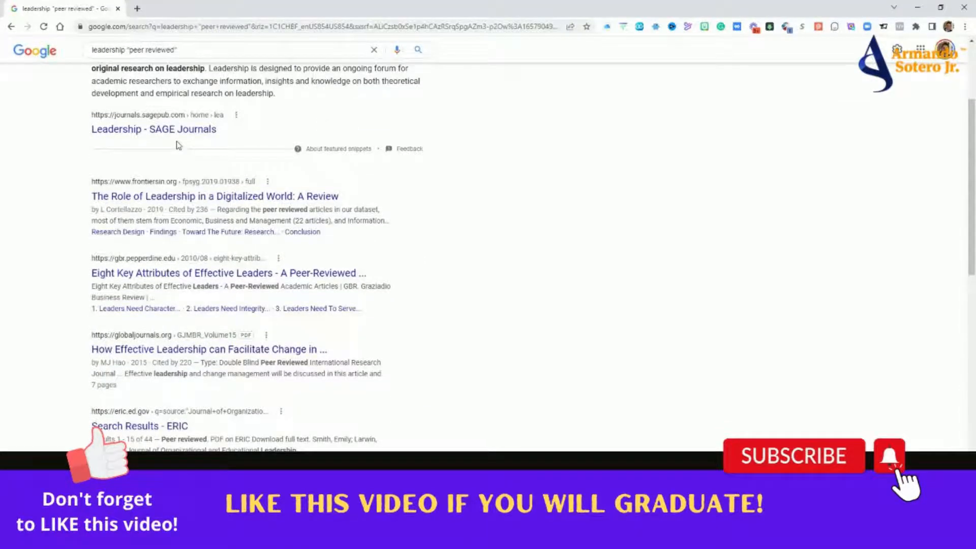
scroll(down, 3)
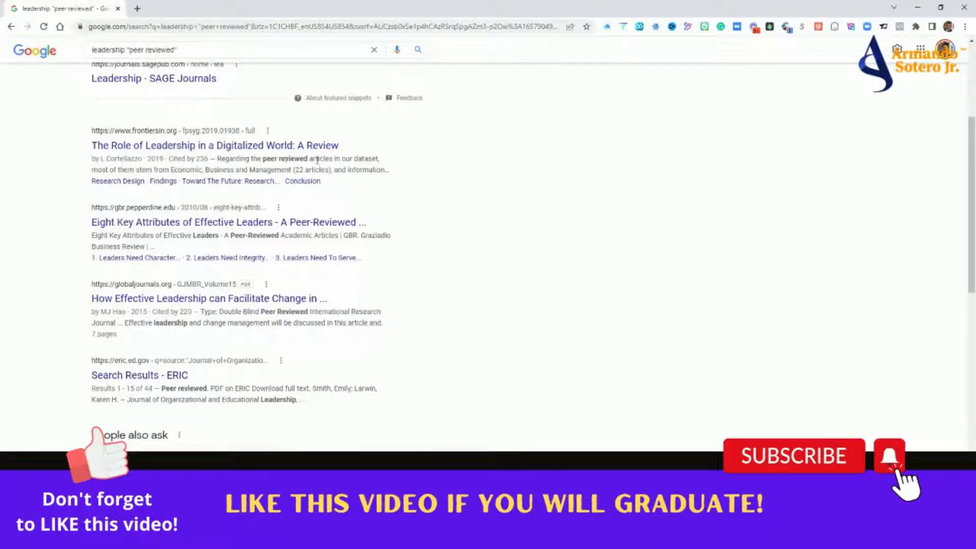
click(215, 144)
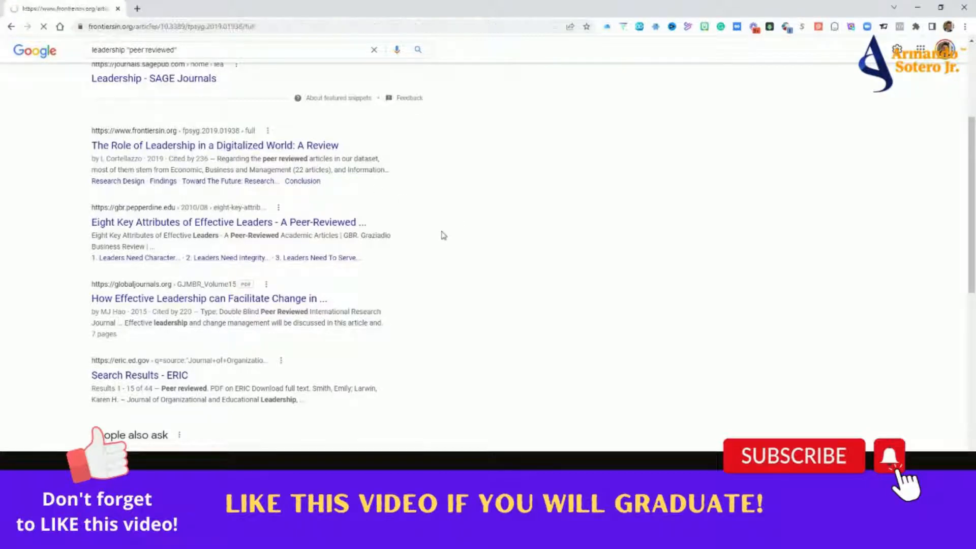
Read the Frontiers review's introduction and research design sections.
click(215, 145)
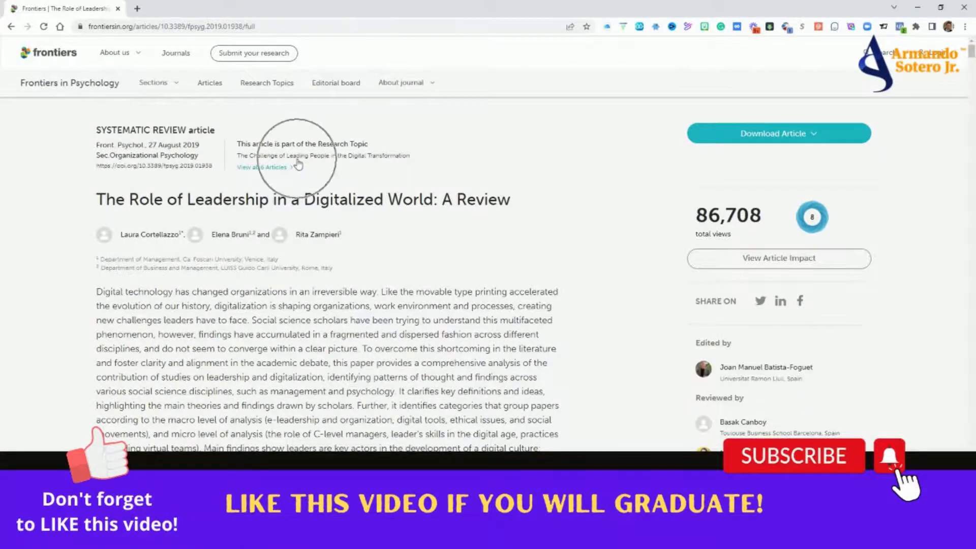
scroll(down, 3)
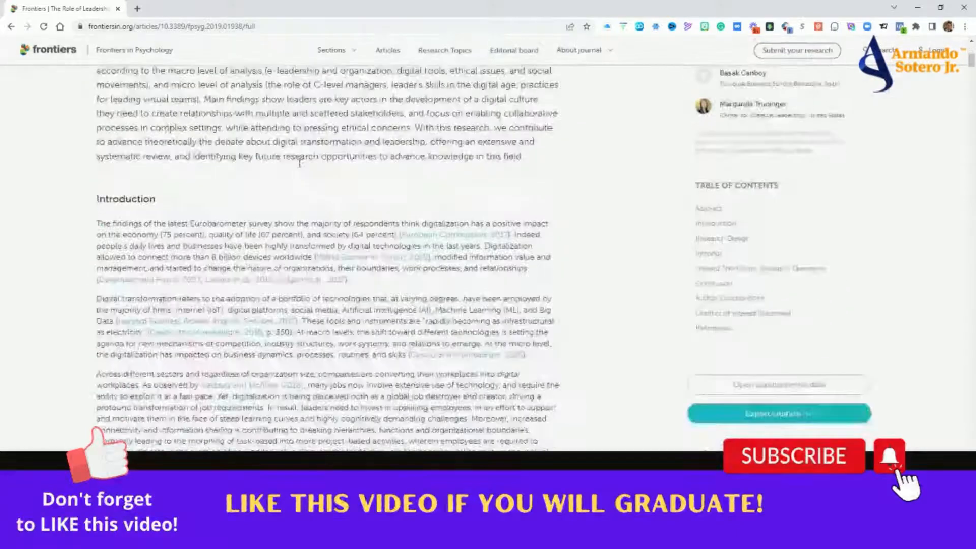
scroll(down, 3)
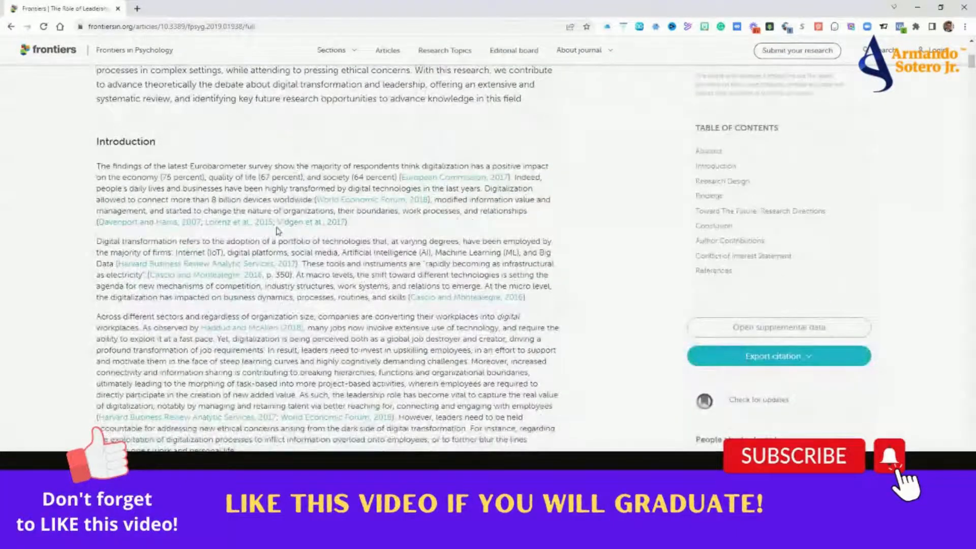
scroll(down, 3)
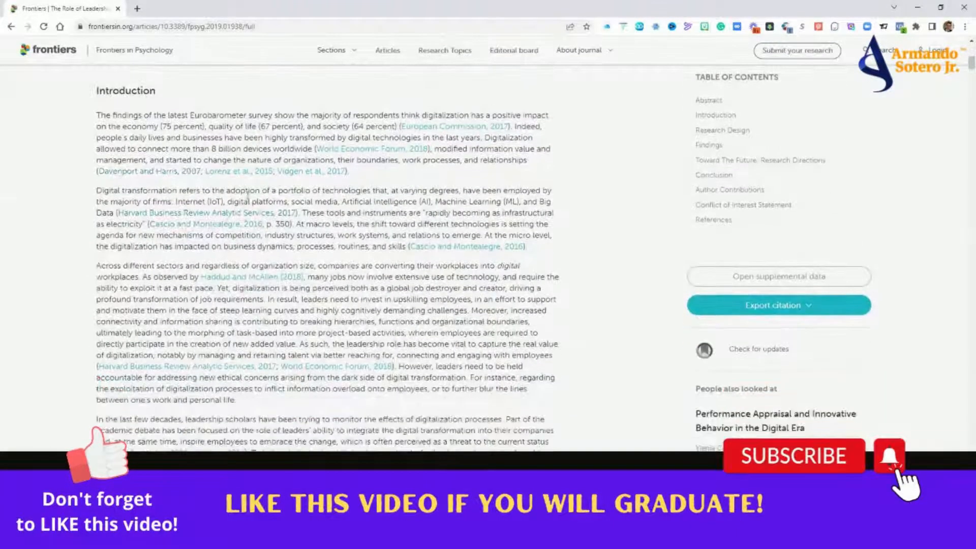
scroll(down, 3)
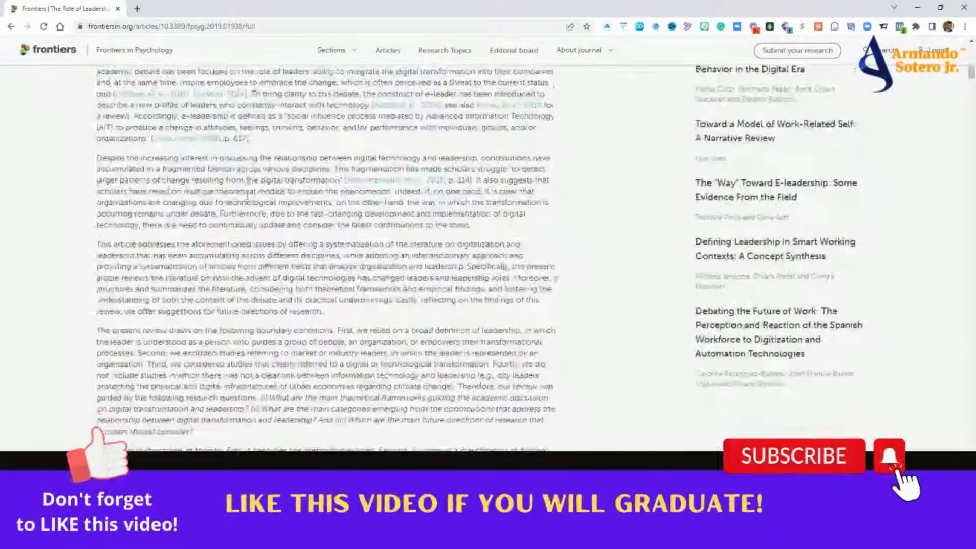
scroll(down, 3)
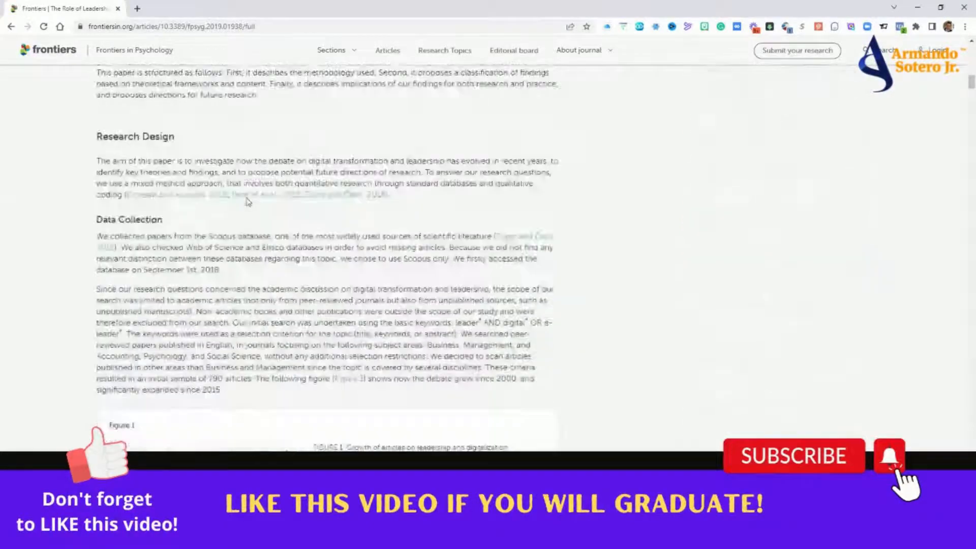
scroll(down, 3)
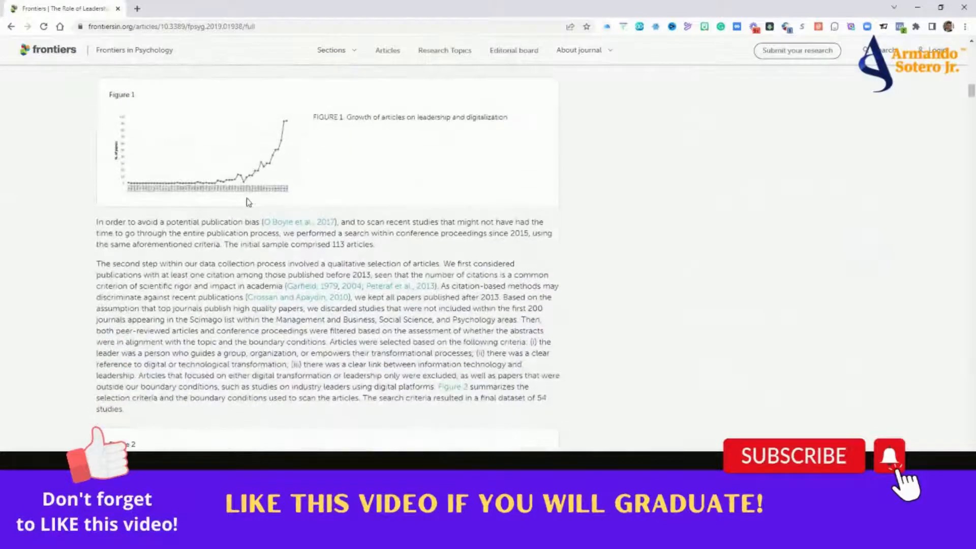
Return to the Google results and open the globaljournals.org 'How Effective Leadership' PDF.
scroll(down, 3)
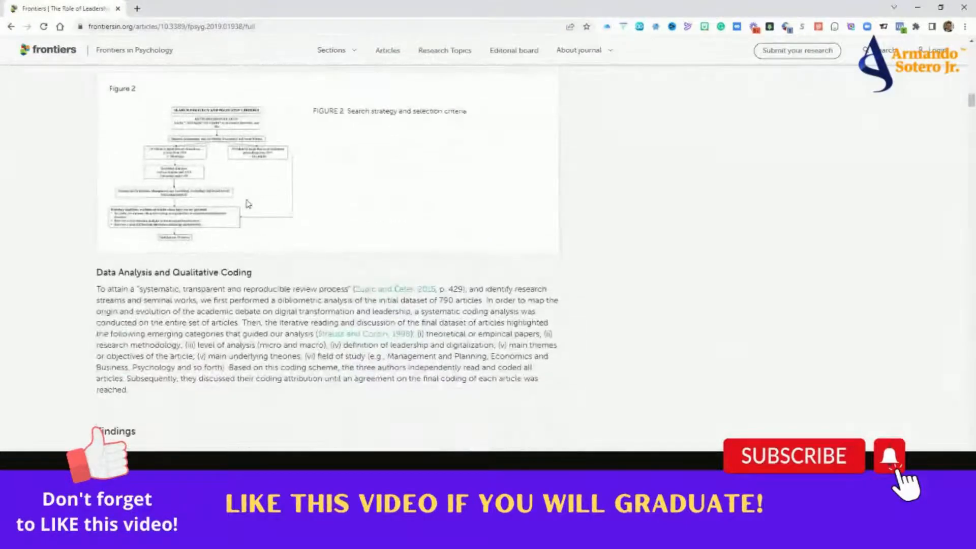
scroll(up, 3)
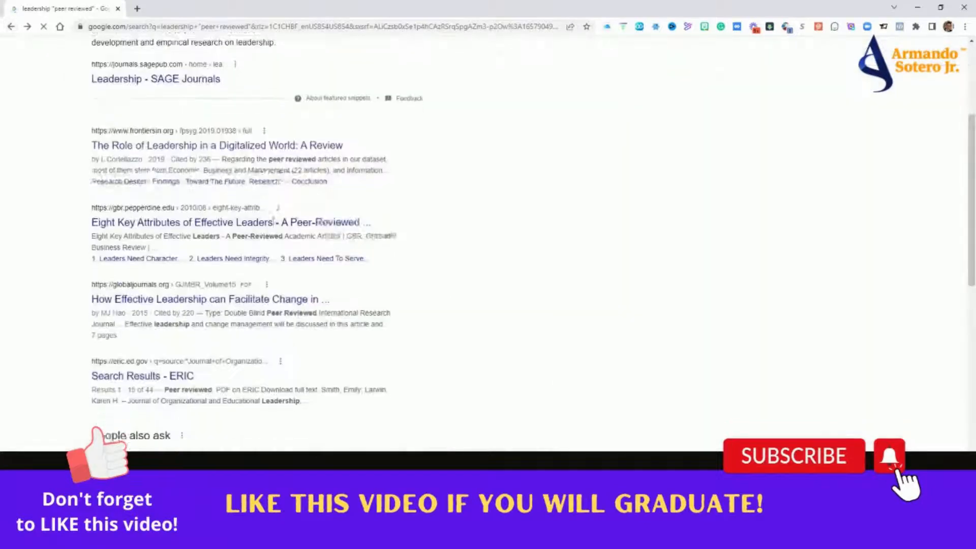
scroll(down, 3)
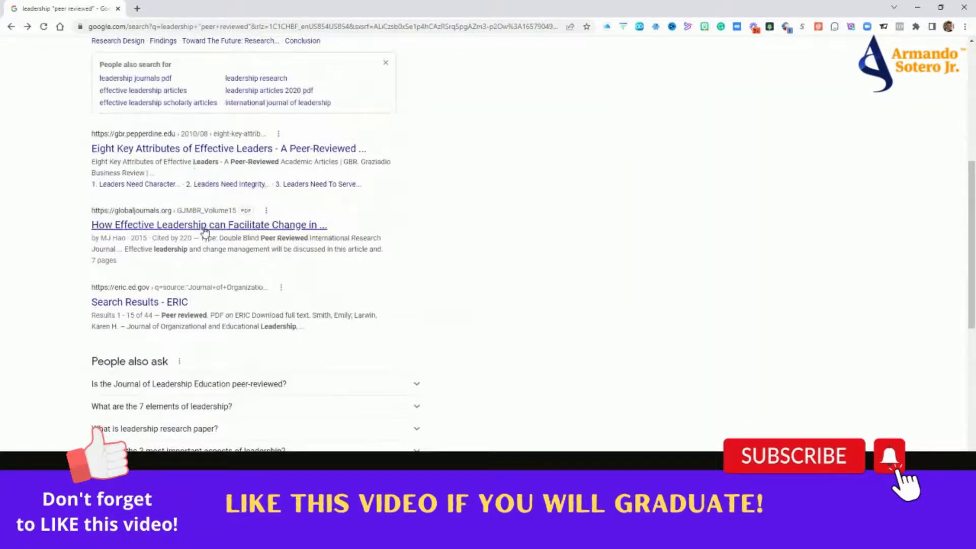
click(208, 224)
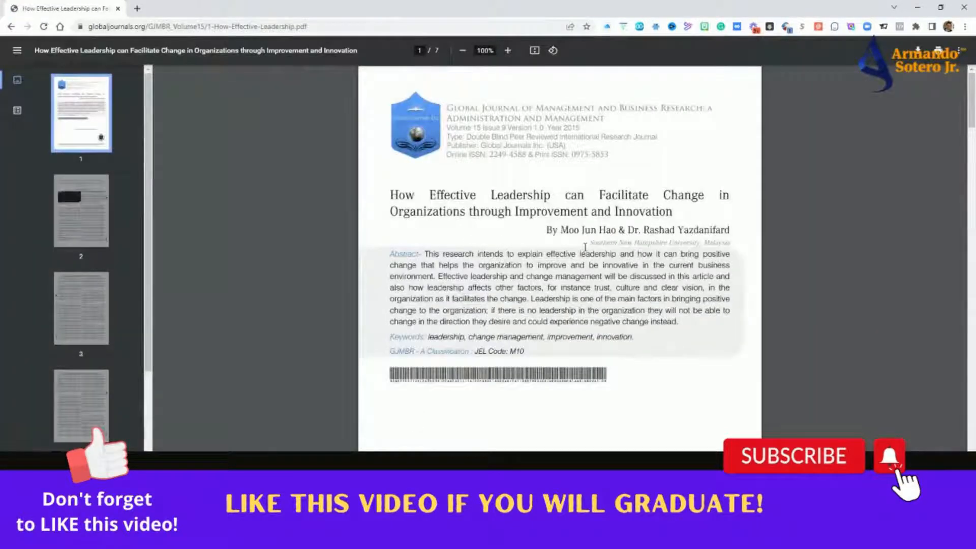
Skim the PDF down to its page-6 references, then scroll back to page 3's change-management section.
scroll(down, 3)
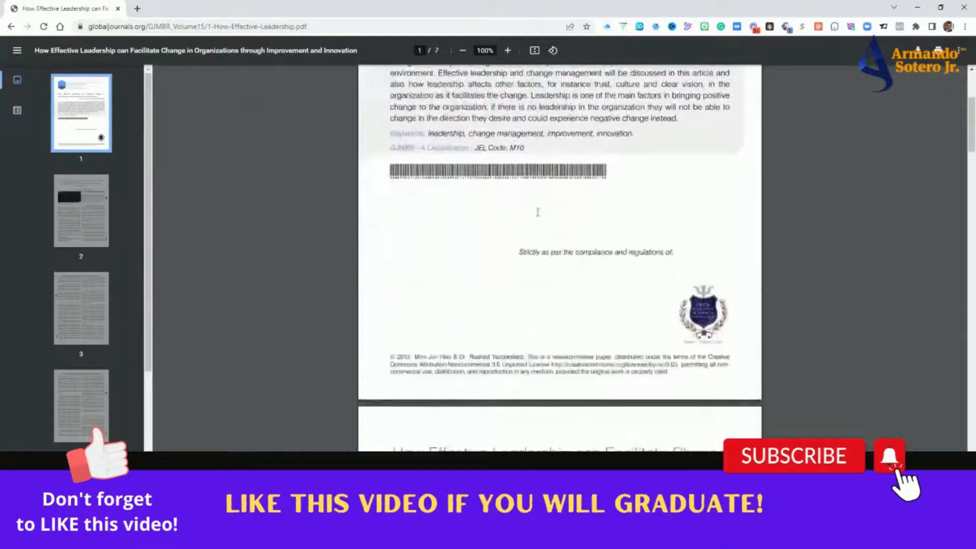
scroll(down, 3)
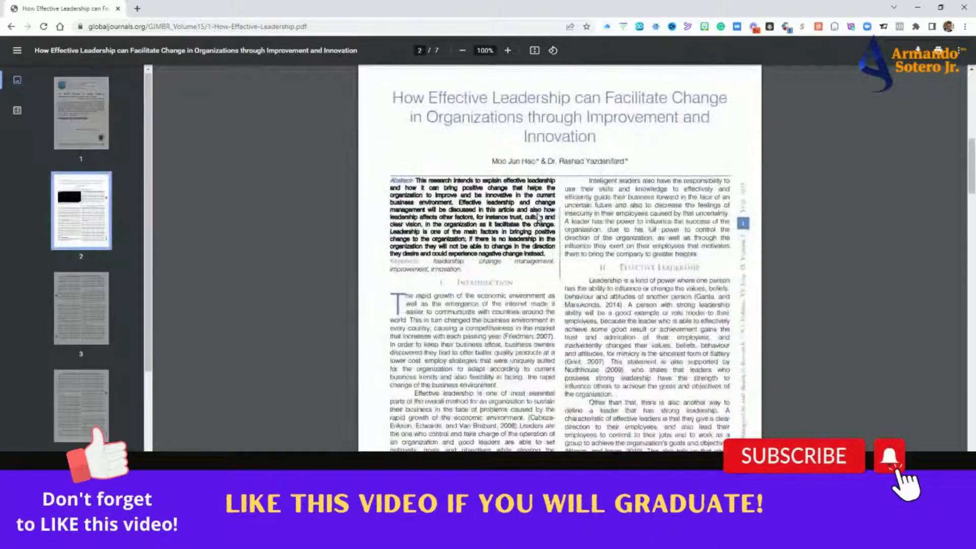
scroll(down, 3)
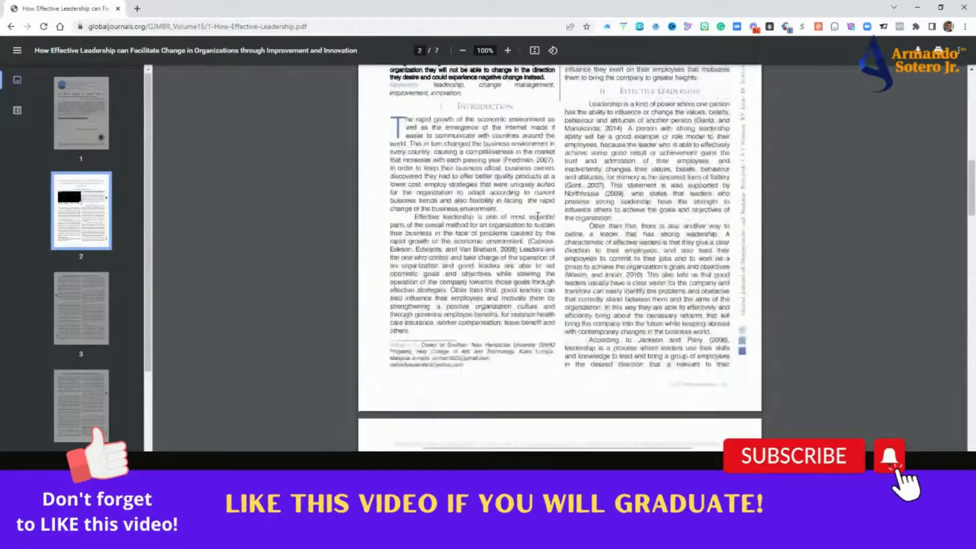
scroll(down, 3)
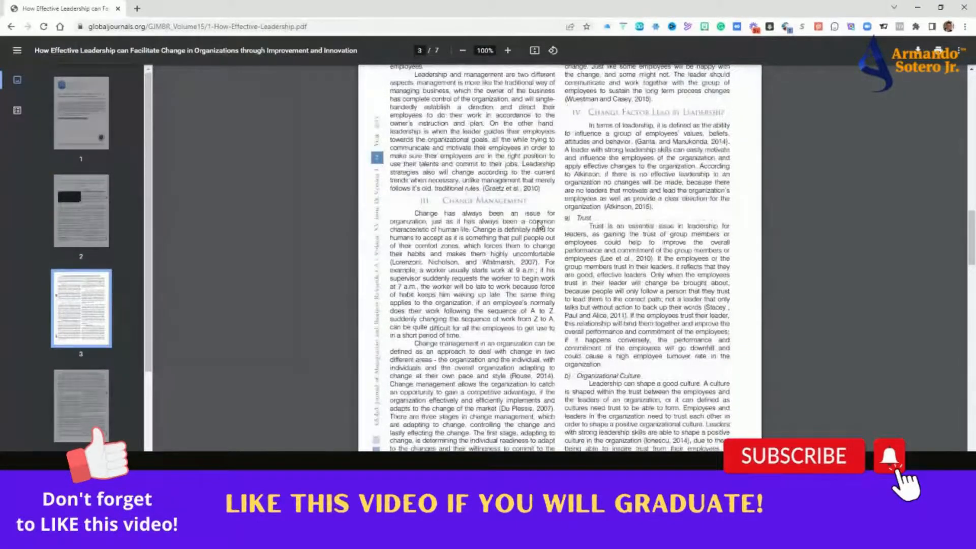
scroll(down, 3)
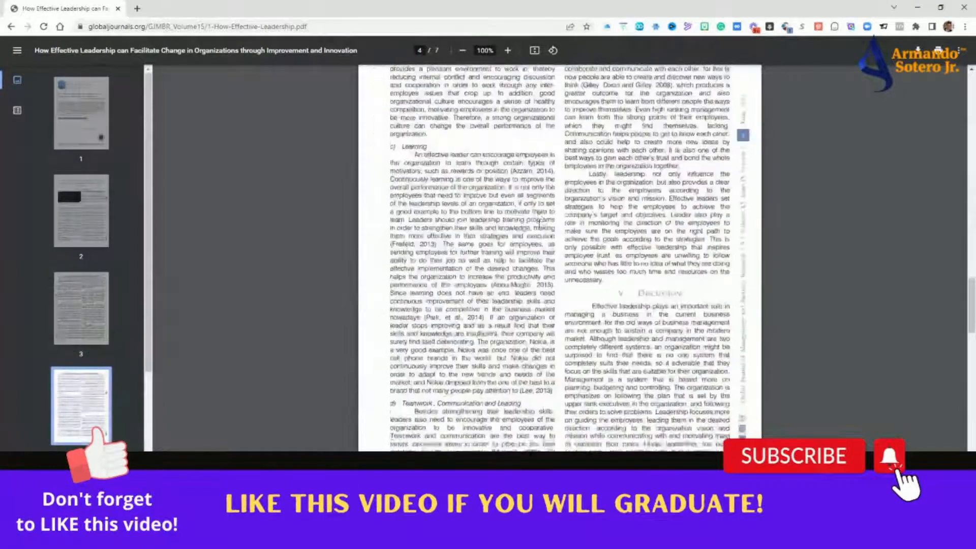
scroll(down, 3)
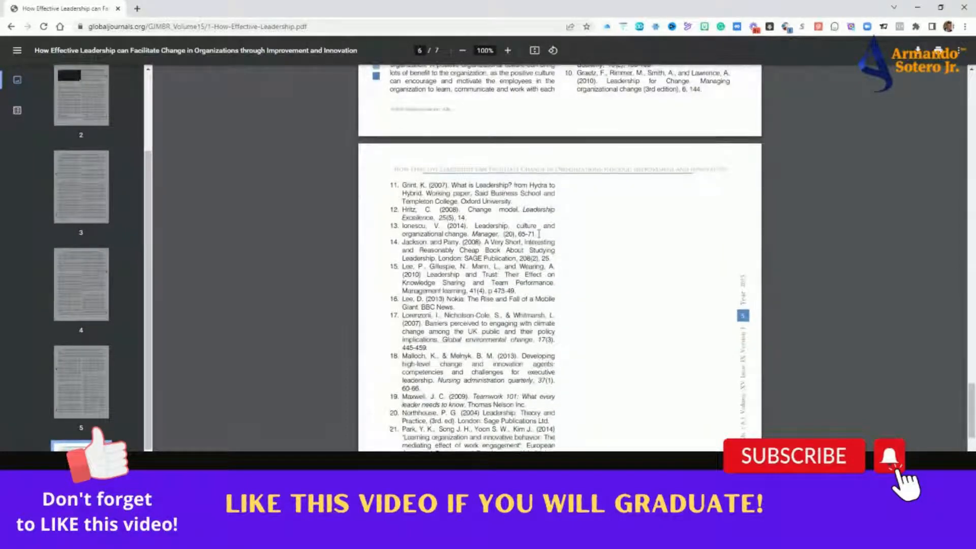
scroll(up, 3)
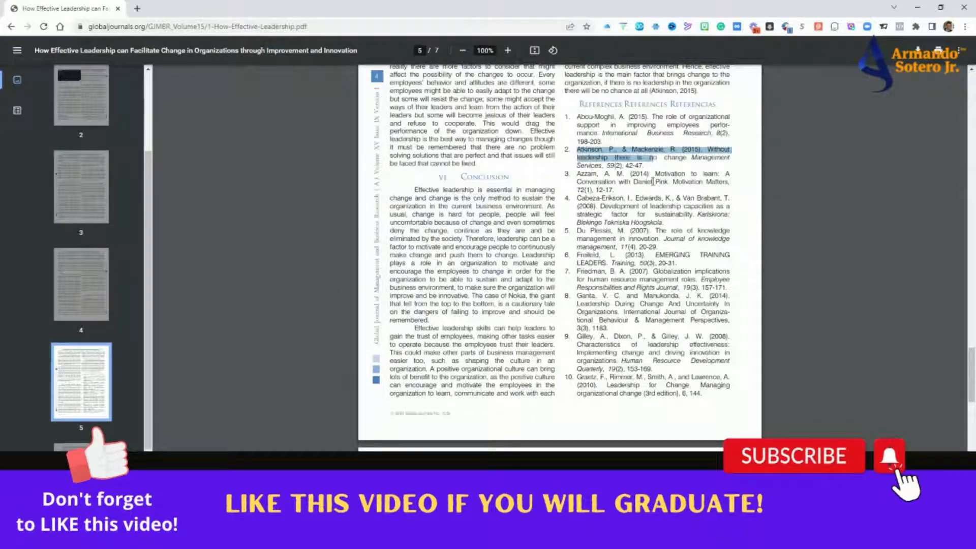
scroll(down, 3)
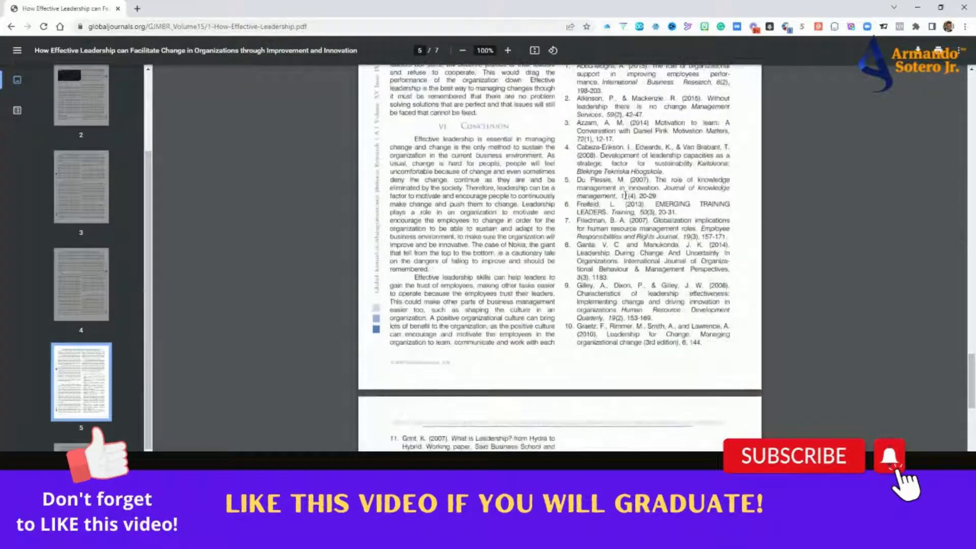
scroll(down, 3)
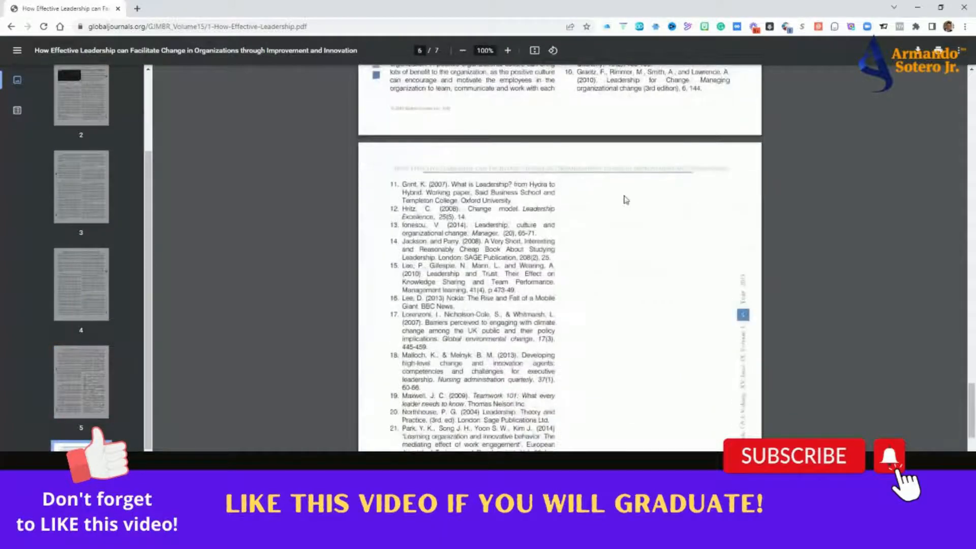
scroll(up, 3)
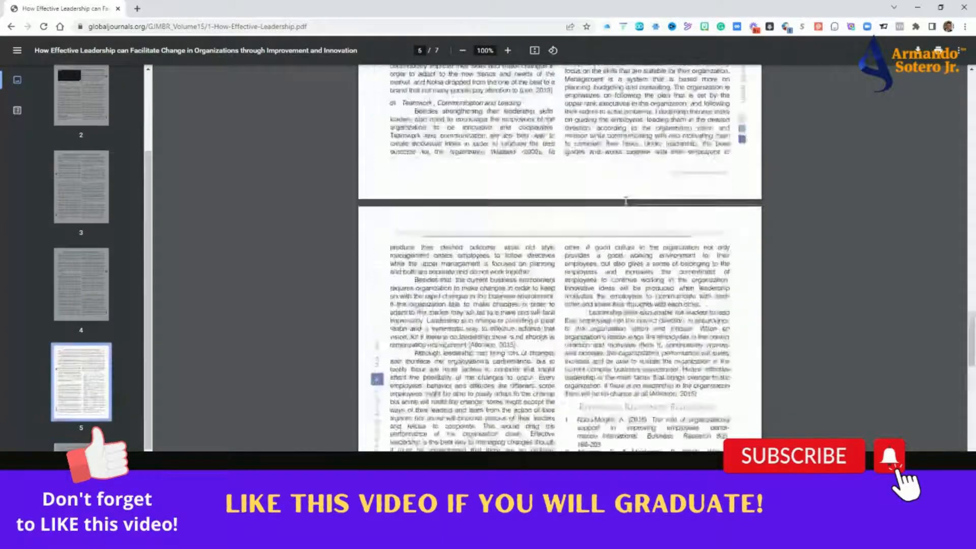
scroll(up, 3)
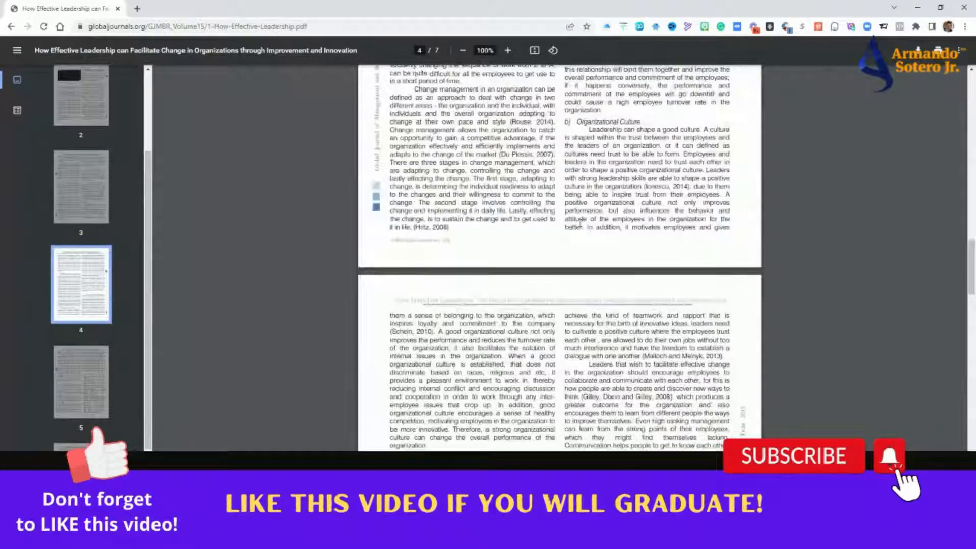
scroll(up, 3)
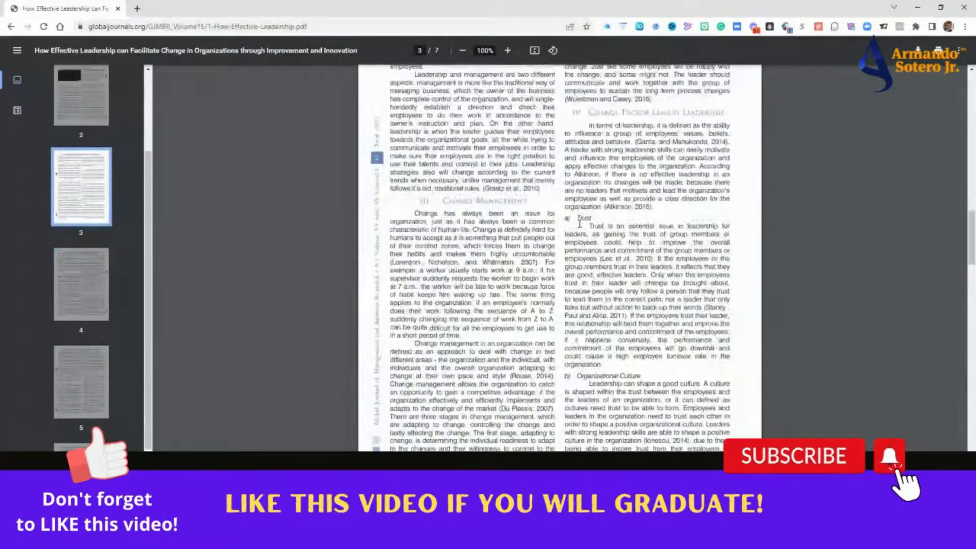